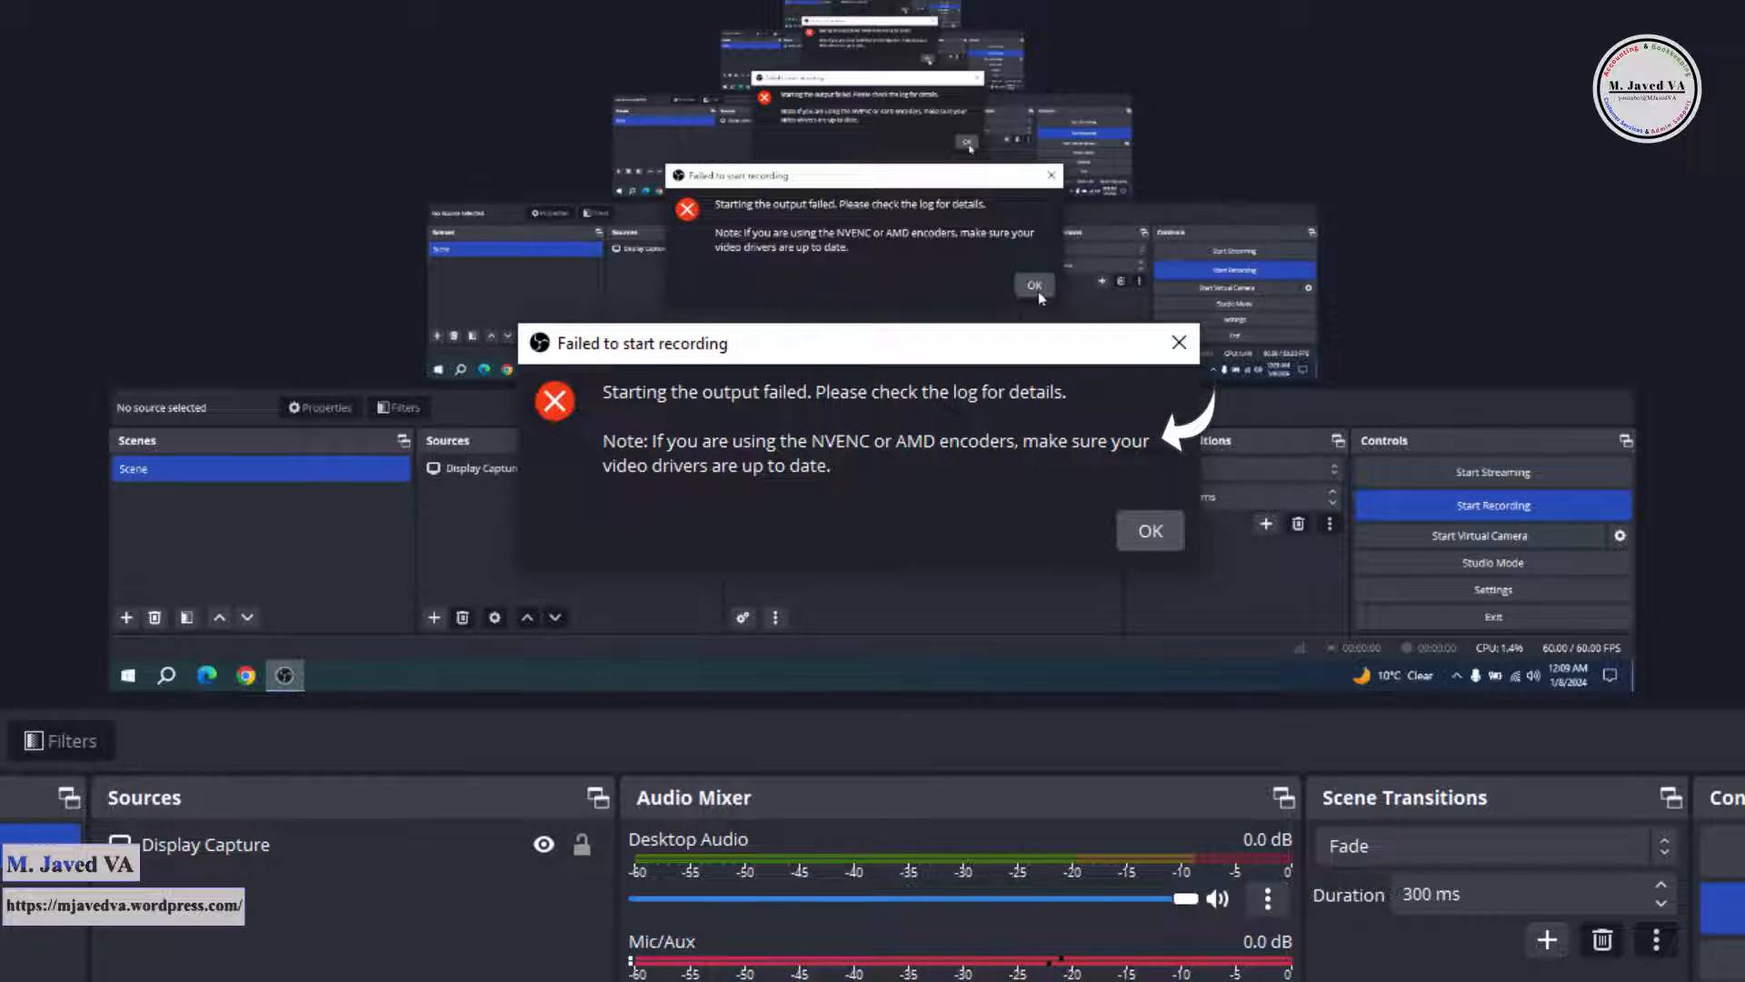
Dismiss the 'Failed to start recording' error dialog
left_click(1149, 530)
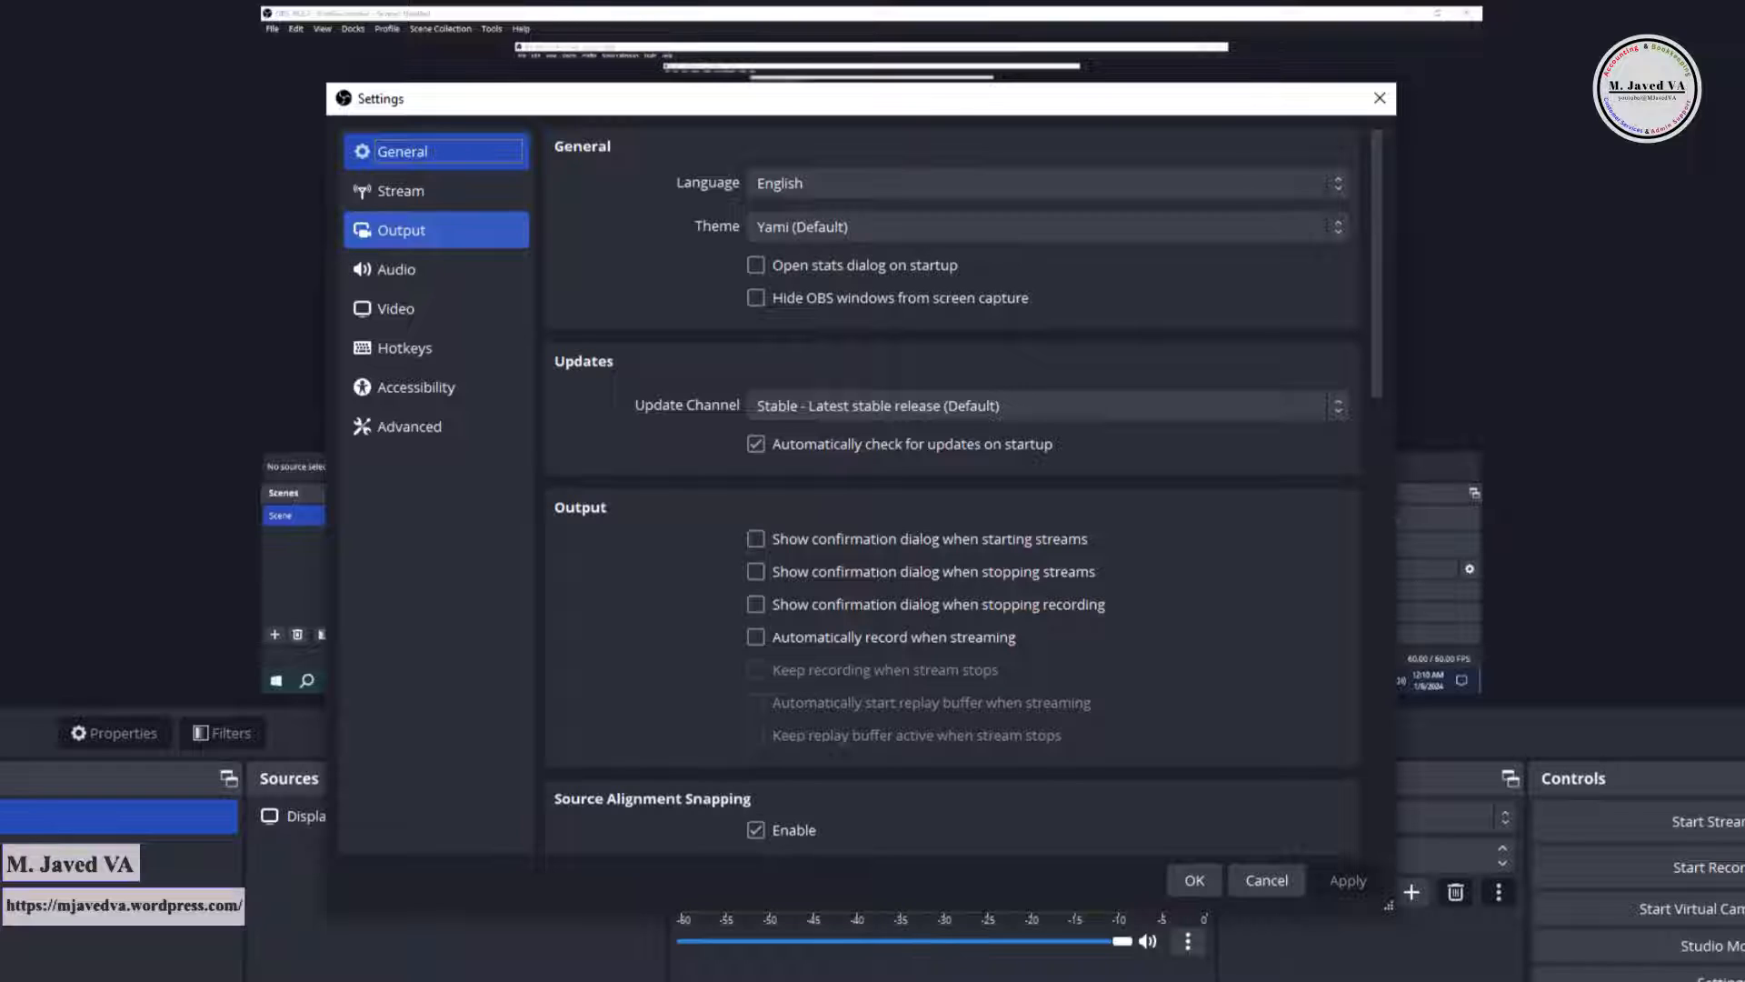
In Output settings, set Recording Video Encoder to Software (x264) and save
left_click(1039, 721)
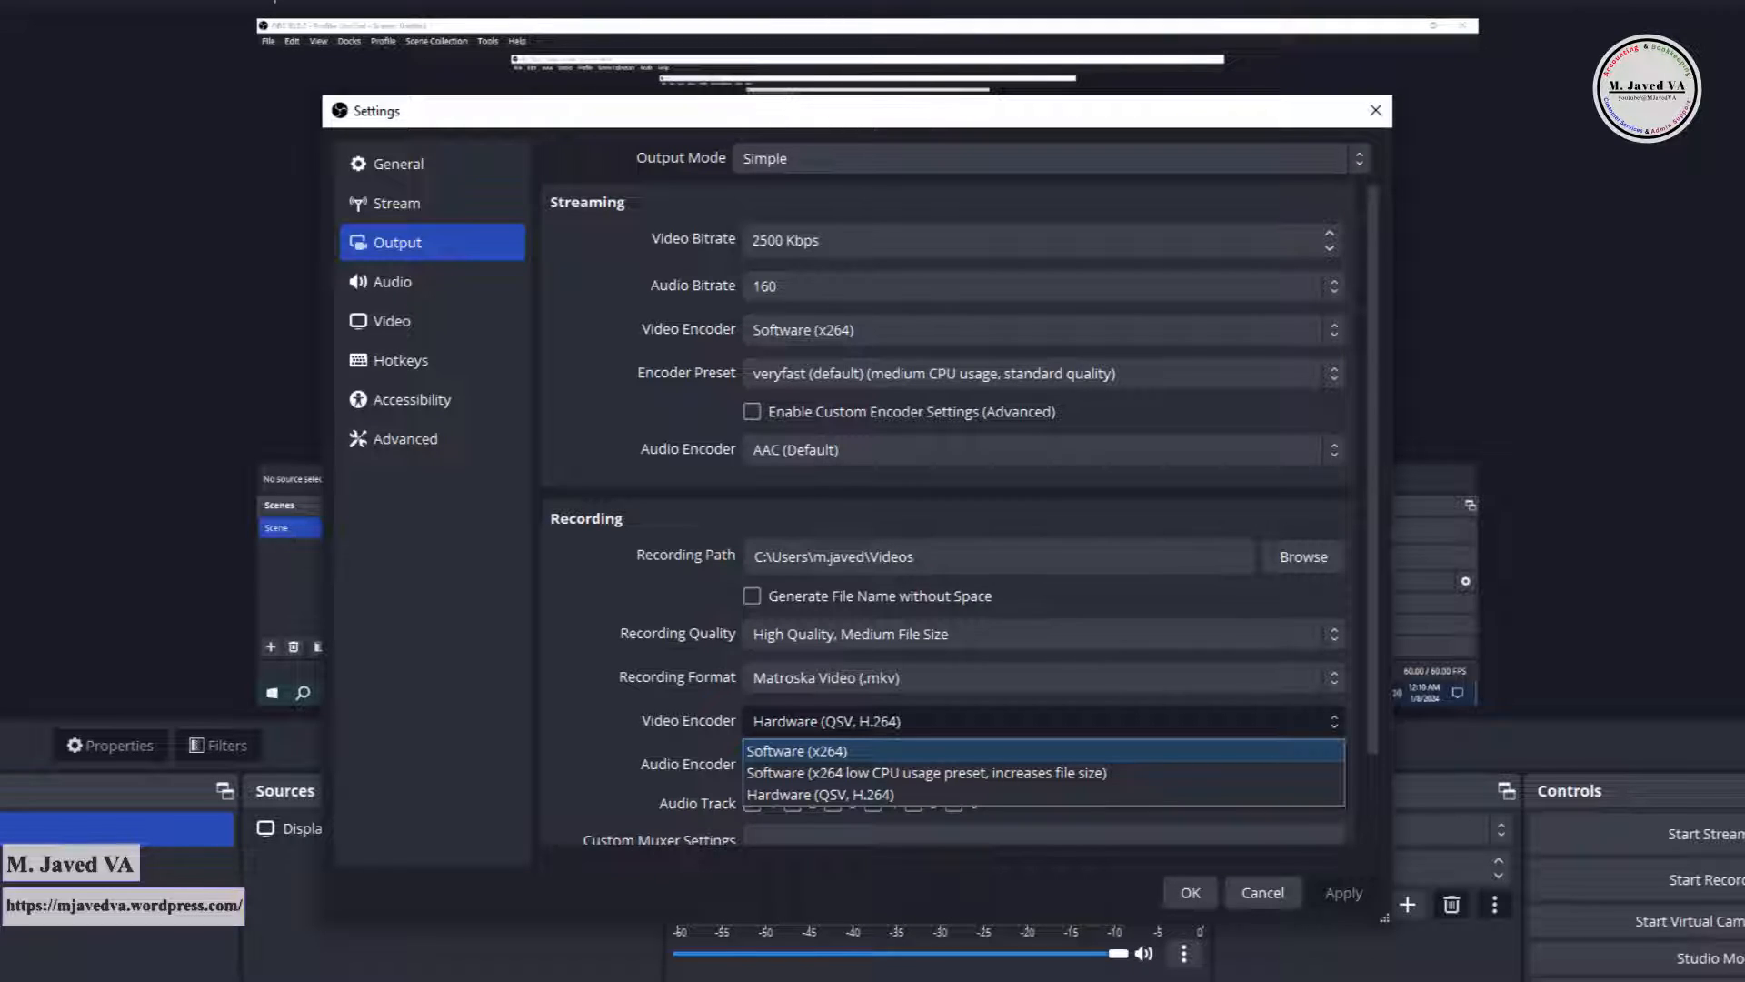
left_click(806, 751)
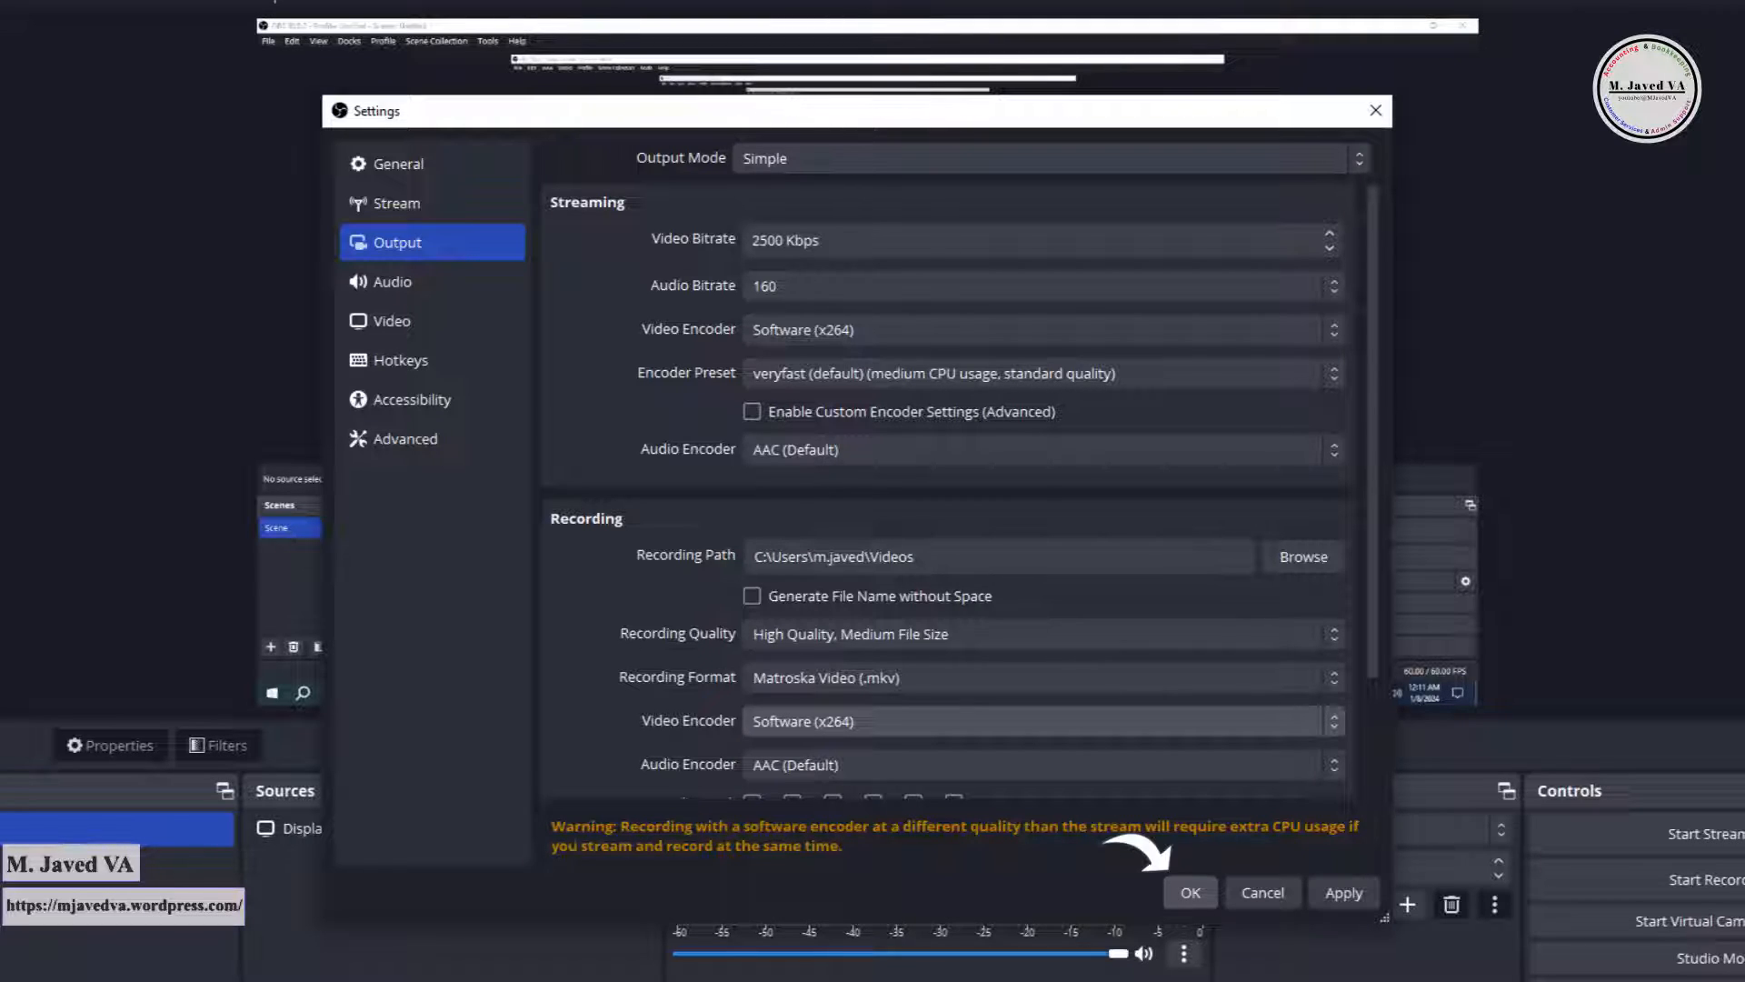
left_click(1190, 891)
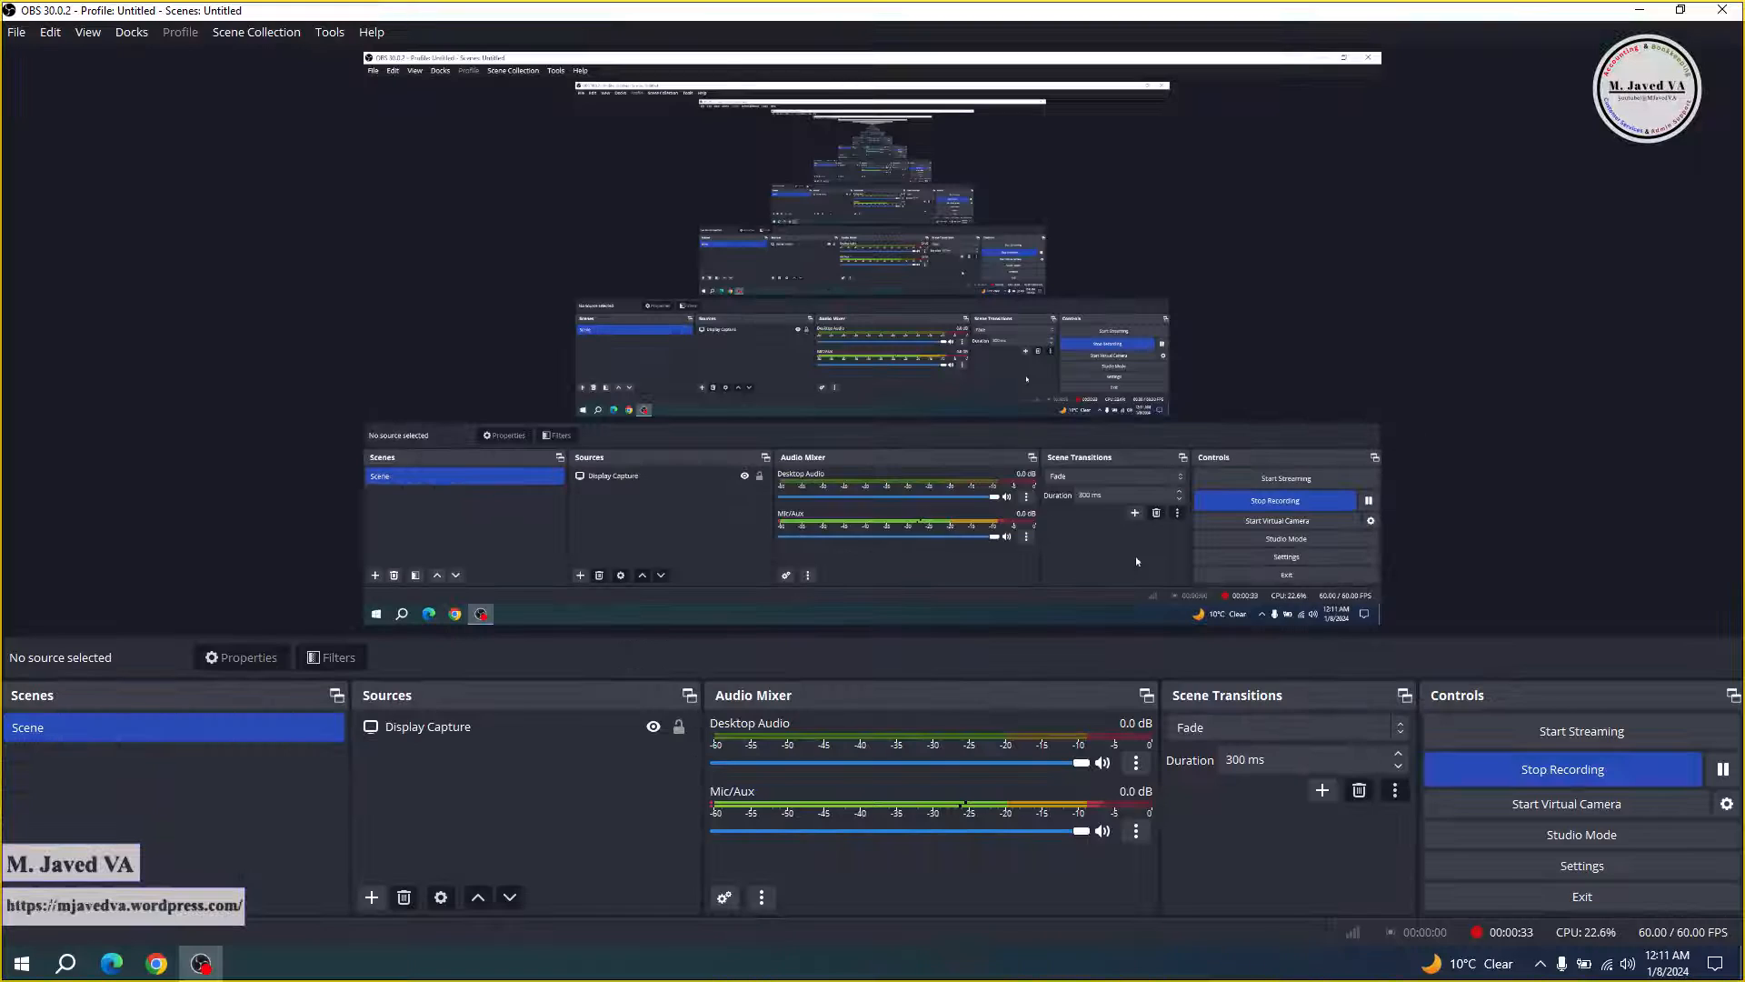